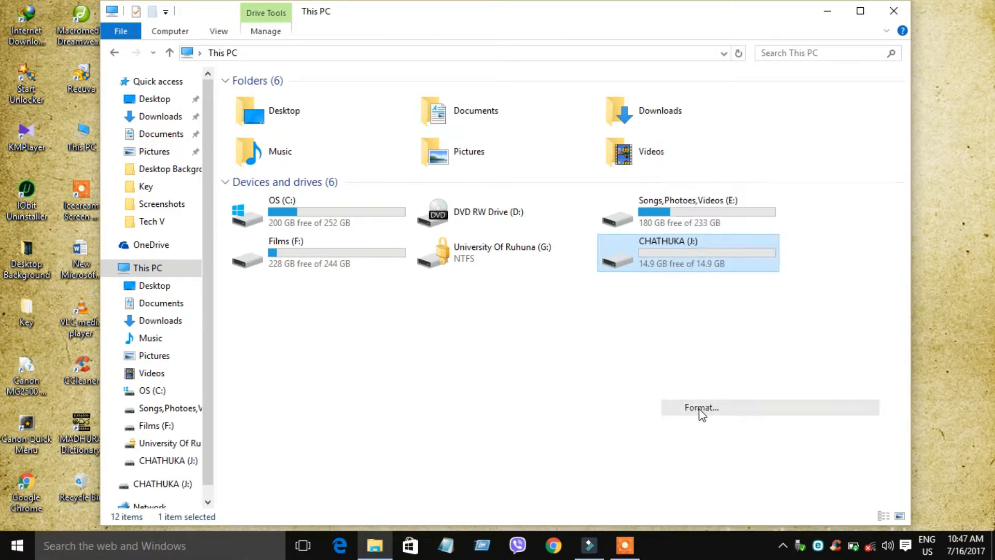
Step: Quick-format CHATHUKA (J:) as NTFS, acknowledge completion and close the Format window
click(701, 406)
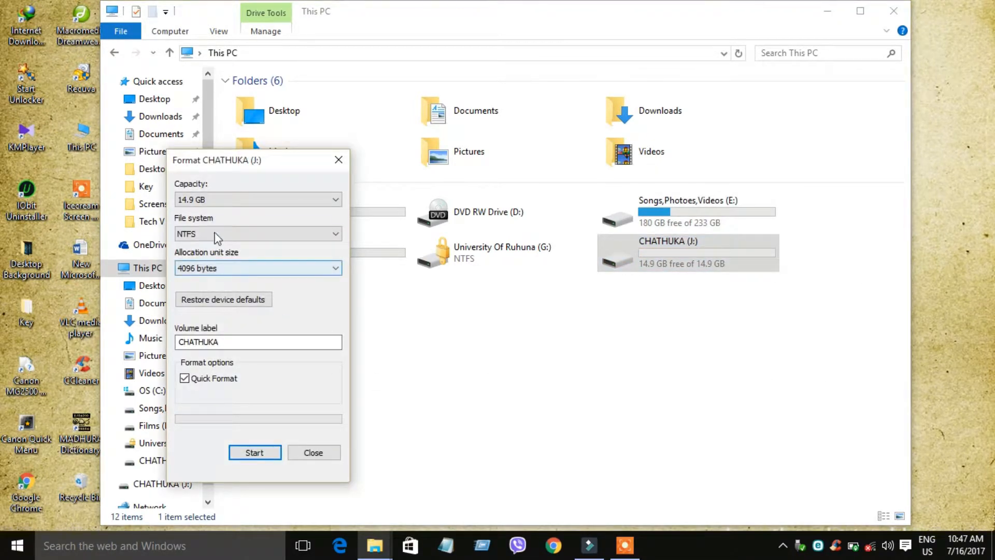
click(335, 233)
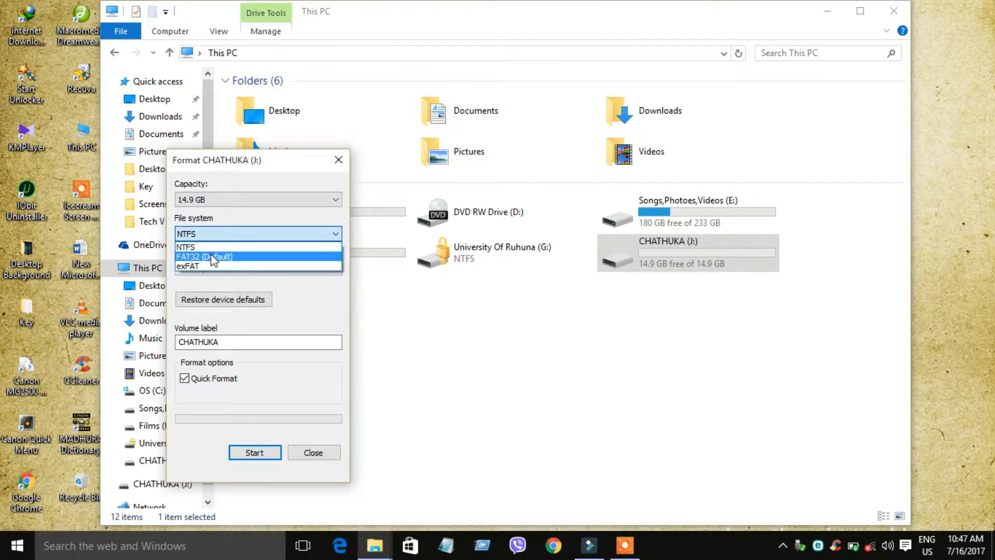
mouse_move(203, 247)
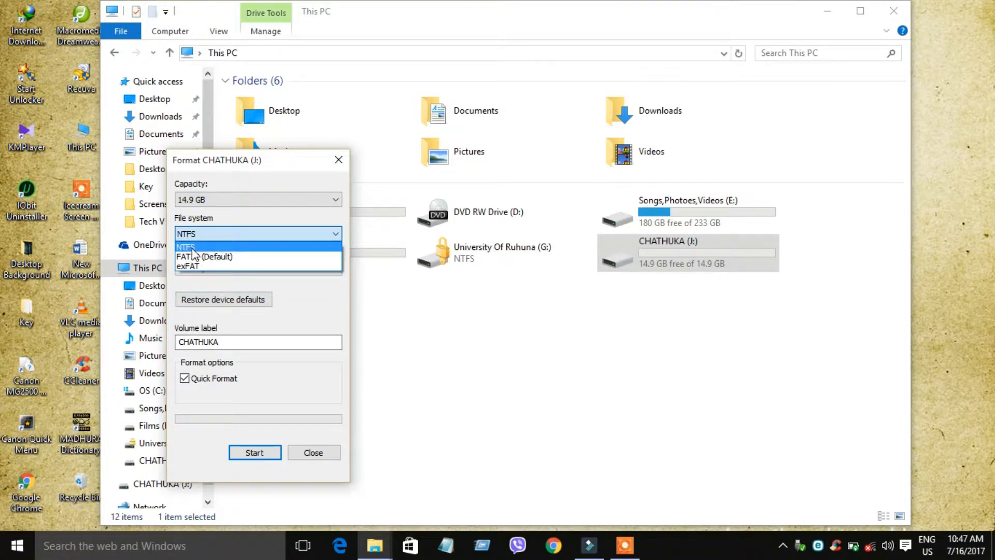
click(185, 247)
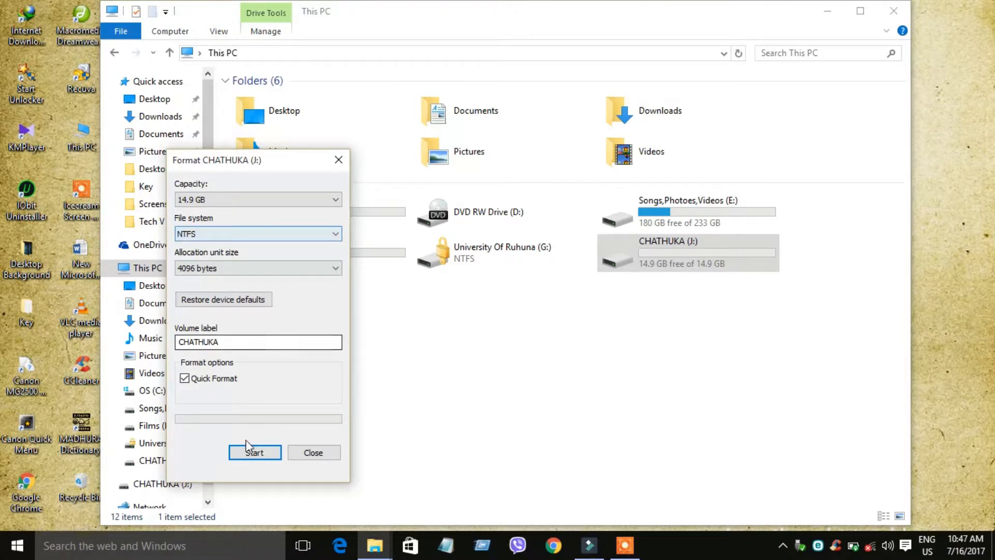
click(255, 452)
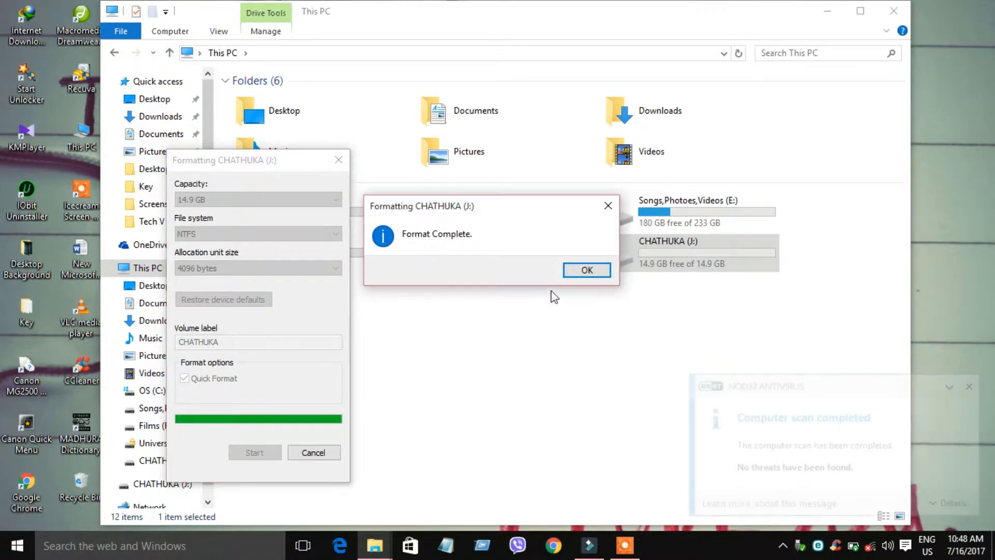
click(585, 269)
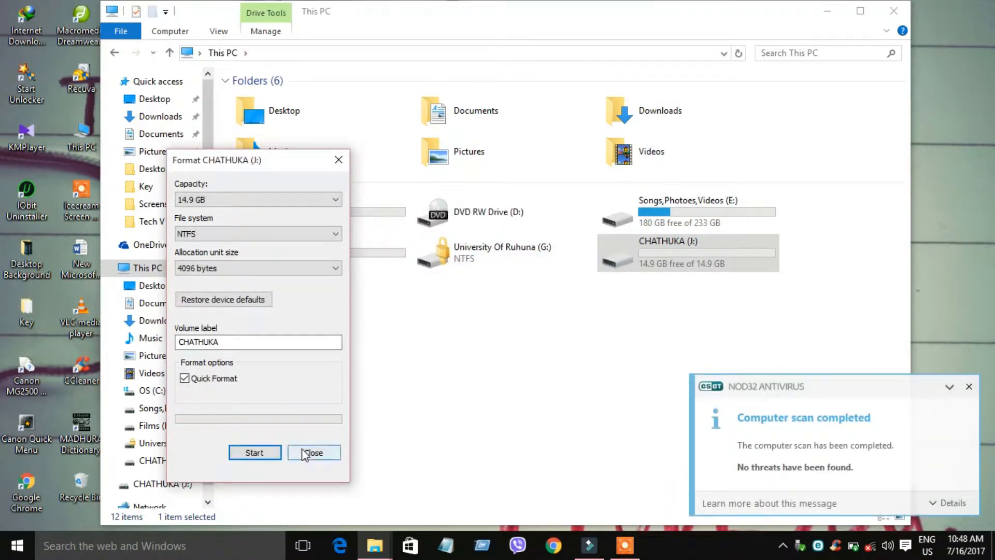
click(313, 453)
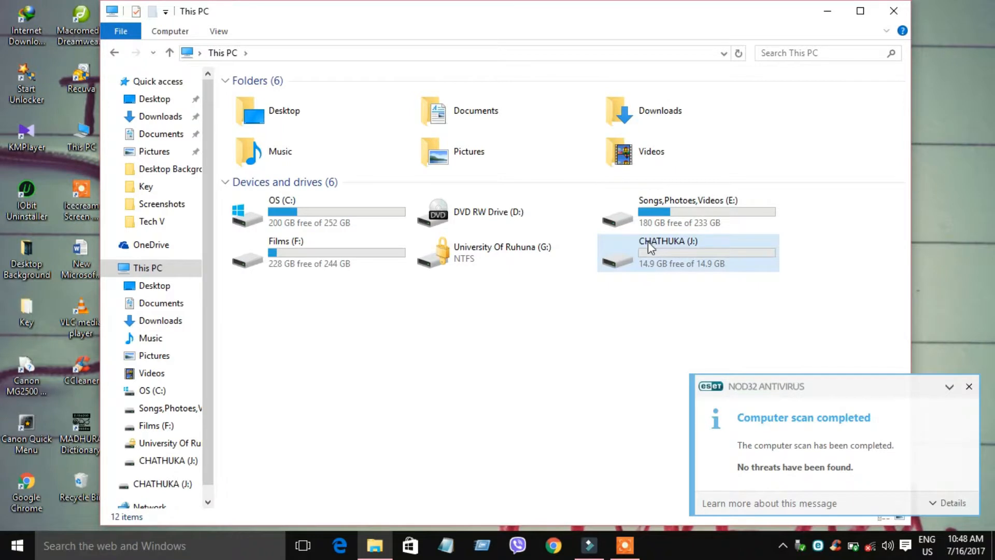
Step: From J: drive Properties > Hardware, open the Kingston DT 101 G2 device's properties
right_click(668, 253)
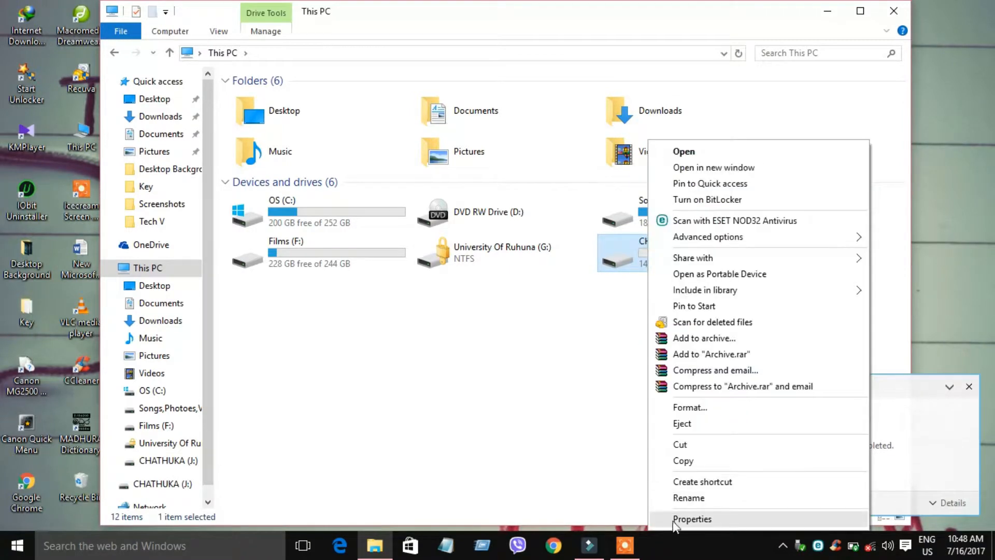
click(691, 518)
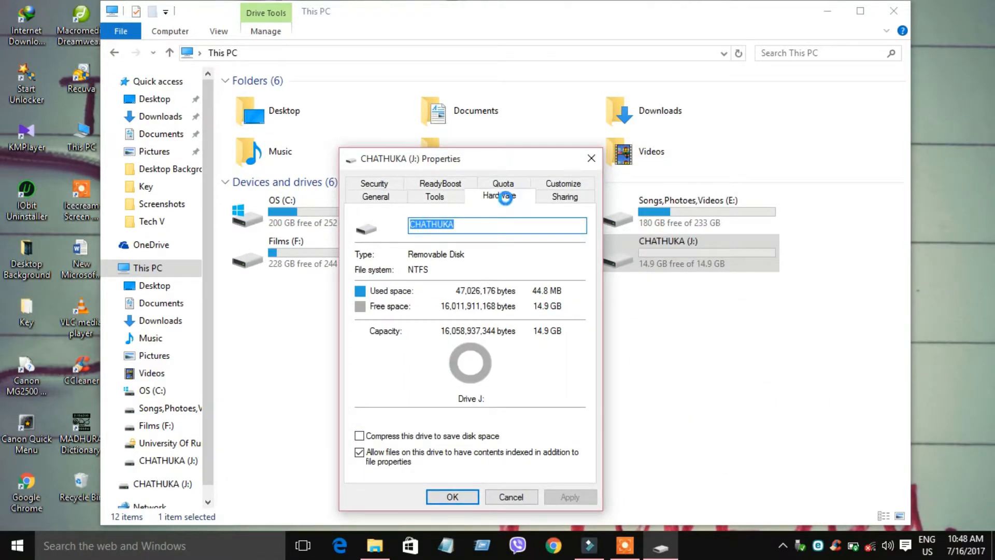
click(499, 196)
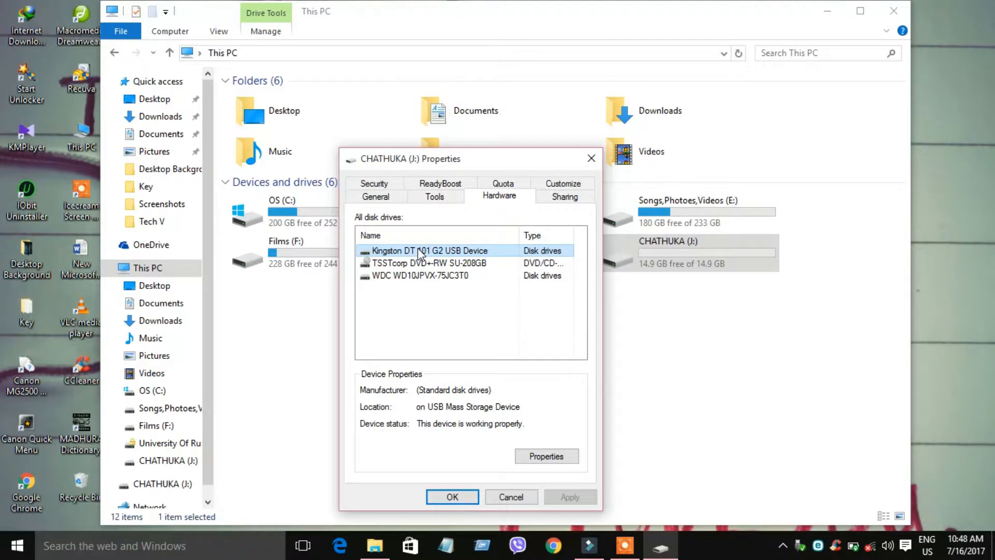
click(546, 456)
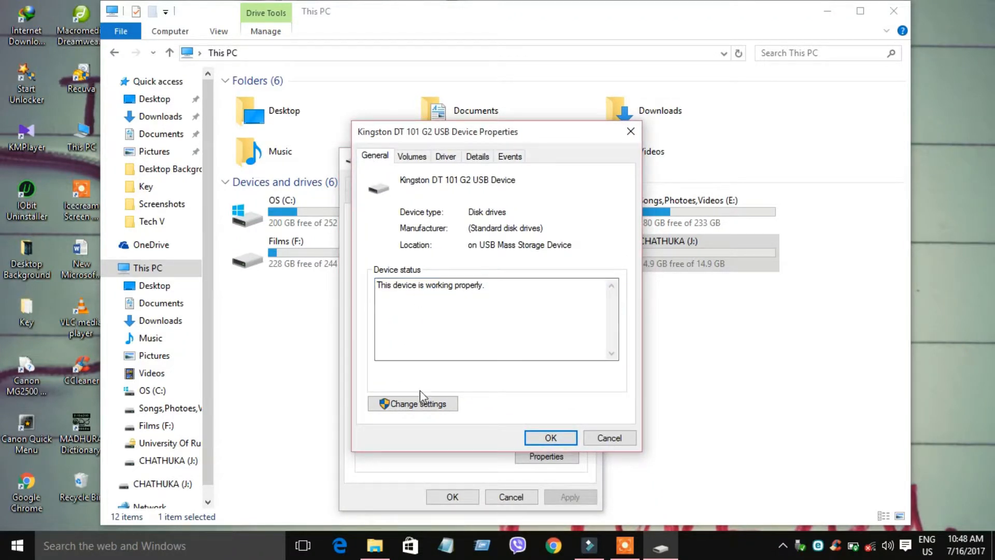
Step: Under Policies, set the Kingston drive to Better performance and confirm both property windows
click(411, 403)
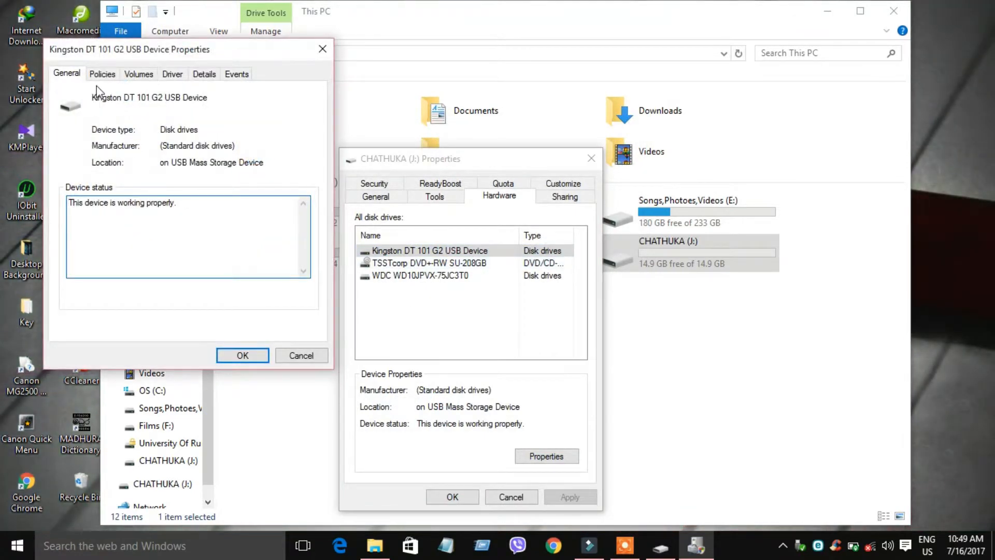
click(102, 74)
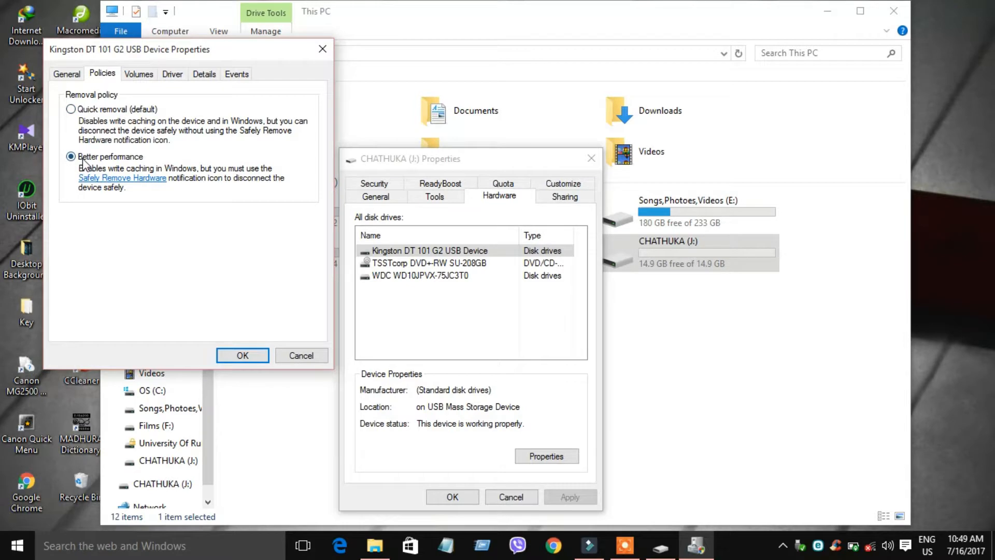
click(72, 109)
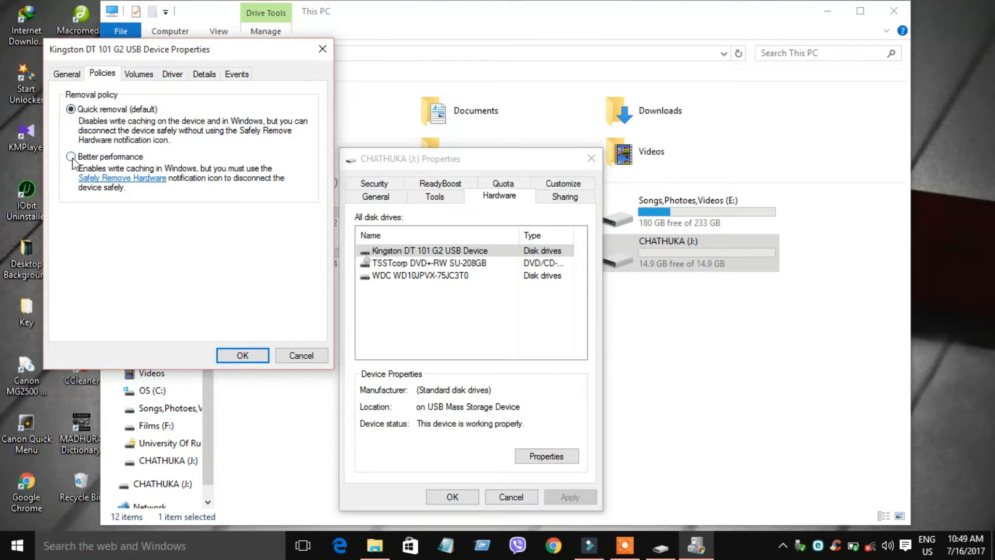
click(71, 156)
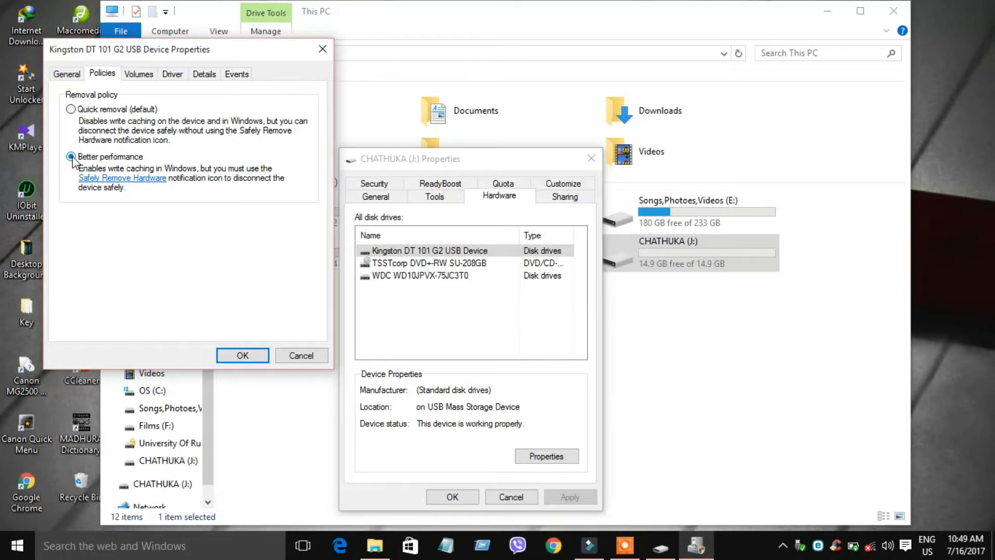
click(242, 355)
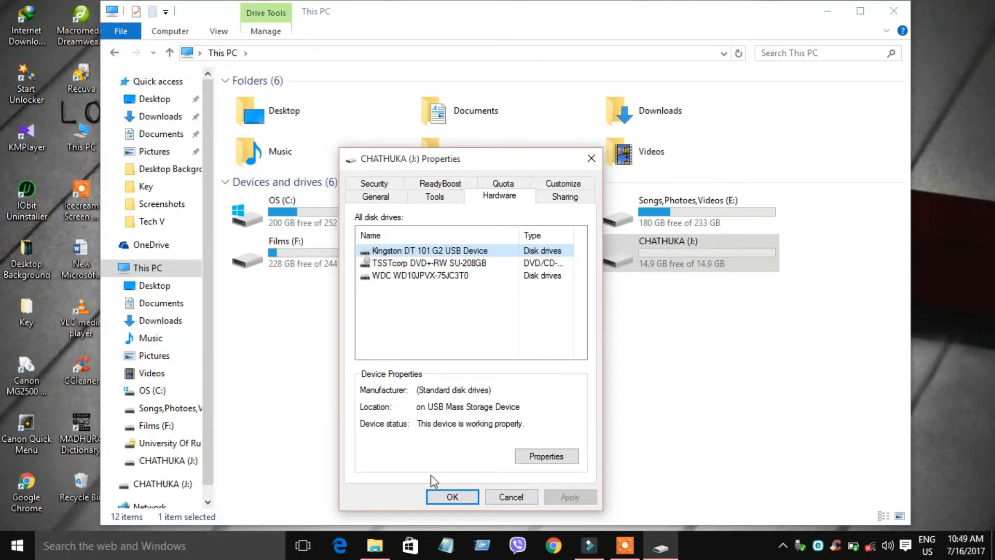
click(452, 496)
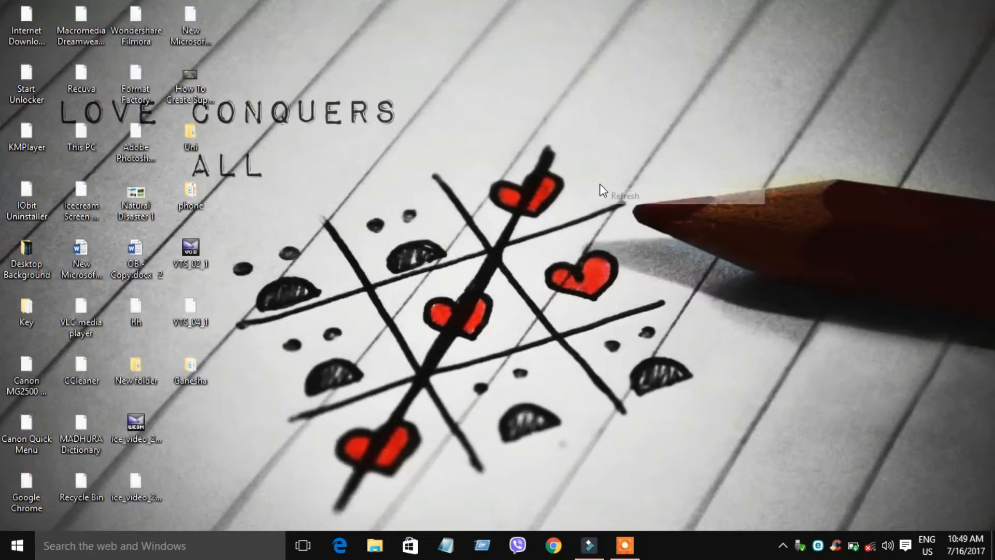
Step: Launch Task Manager from the Start menu and bring up Windows Explorer's process actions
right_click(18, 545)
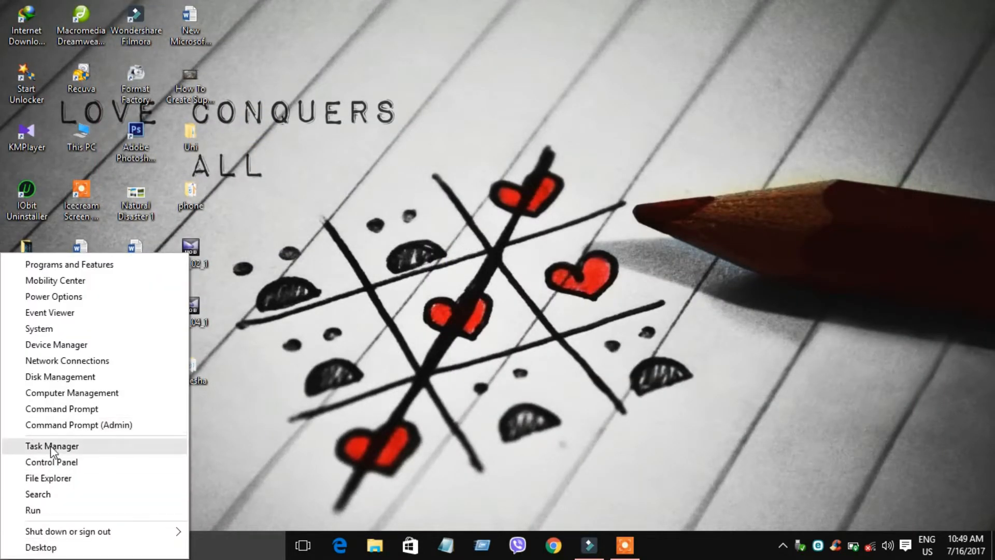
click(52, 446)
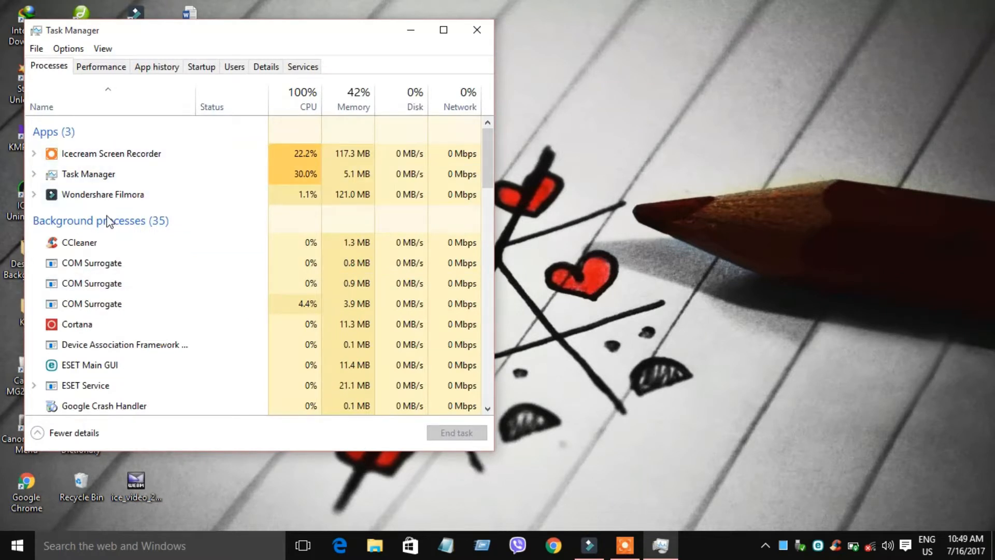
right_click(89, 369)
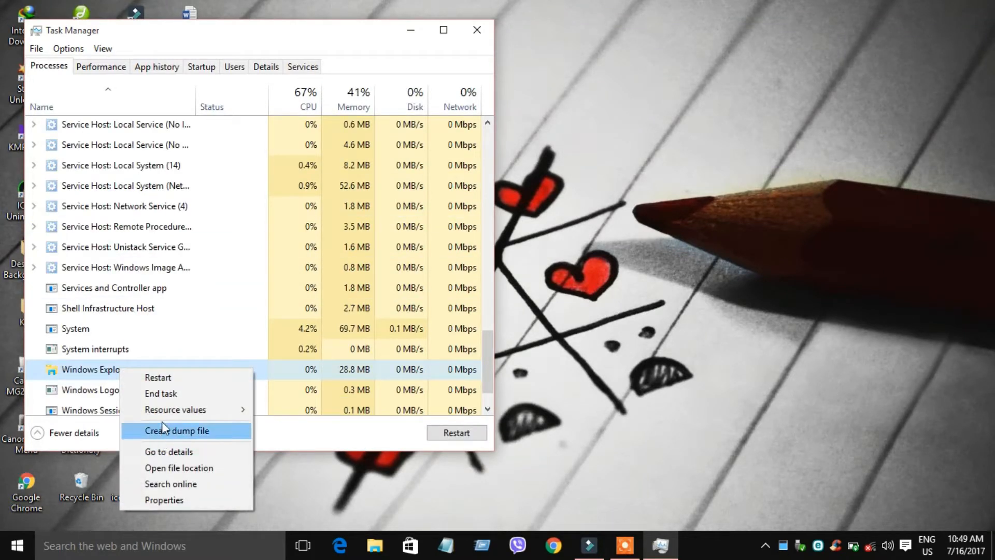
mouse_move(185, 451)
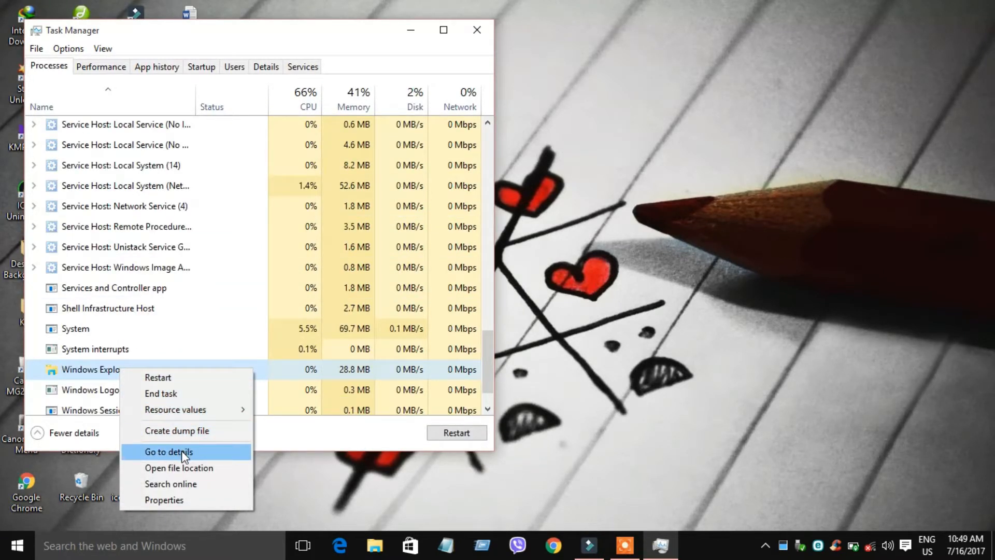
Step: Go to explorer.exe in Details and change its priority to a higher level, confirming the prompt
click(169, 451)
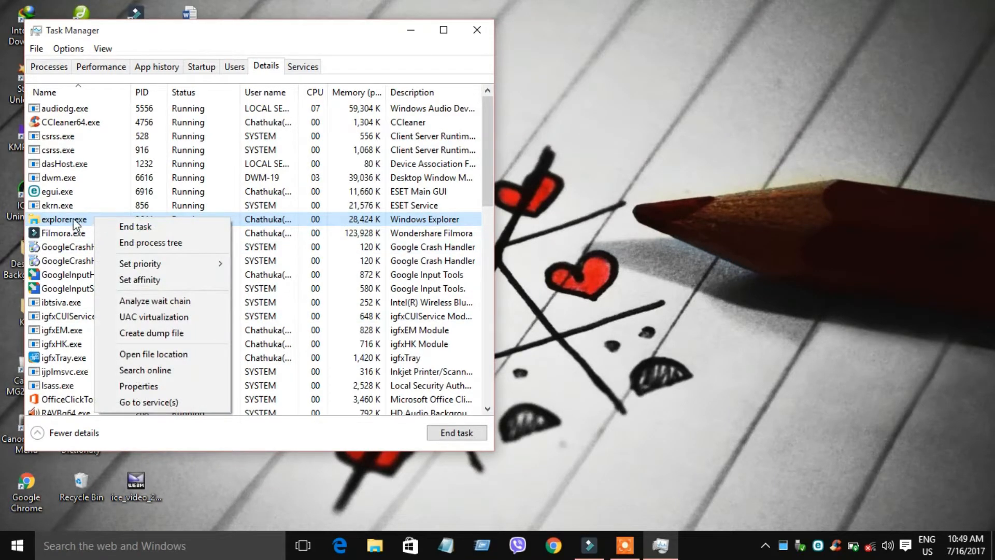
mouse_move(171, 317)
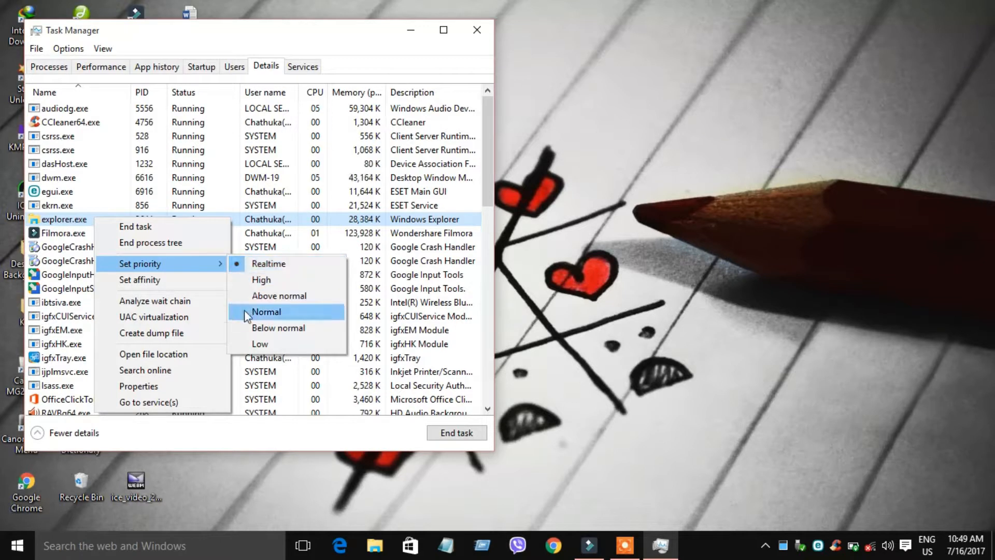
click(266, 312)
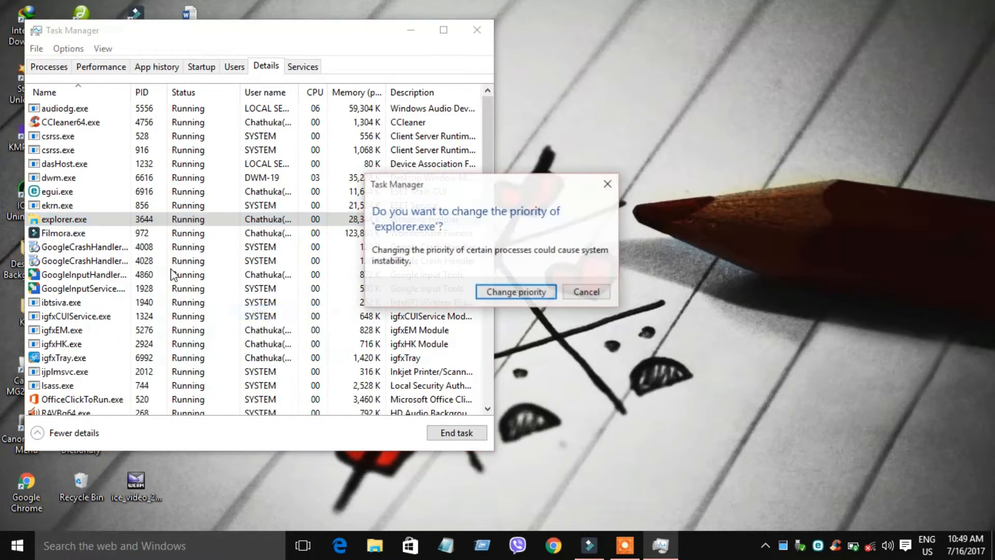
click(515, 292)
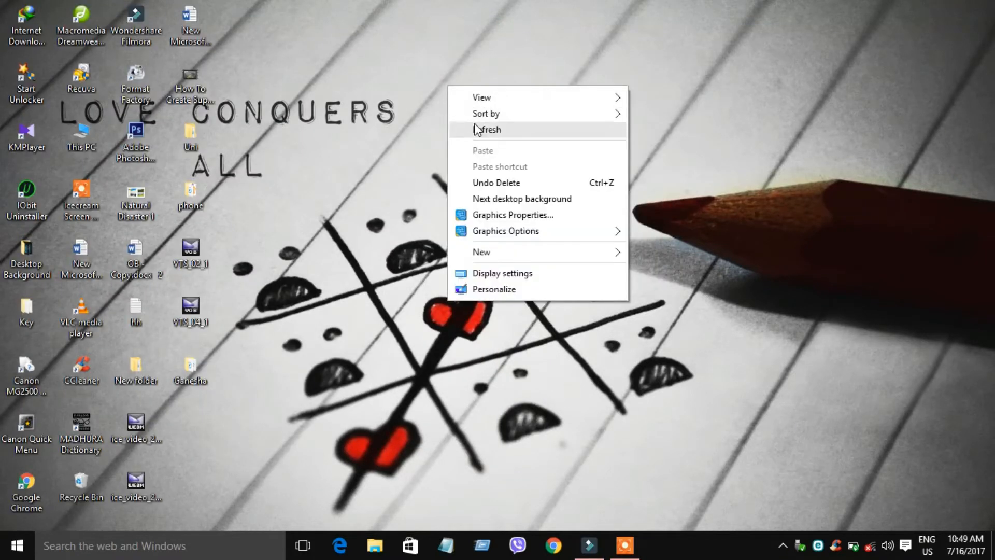
click(488, 129)
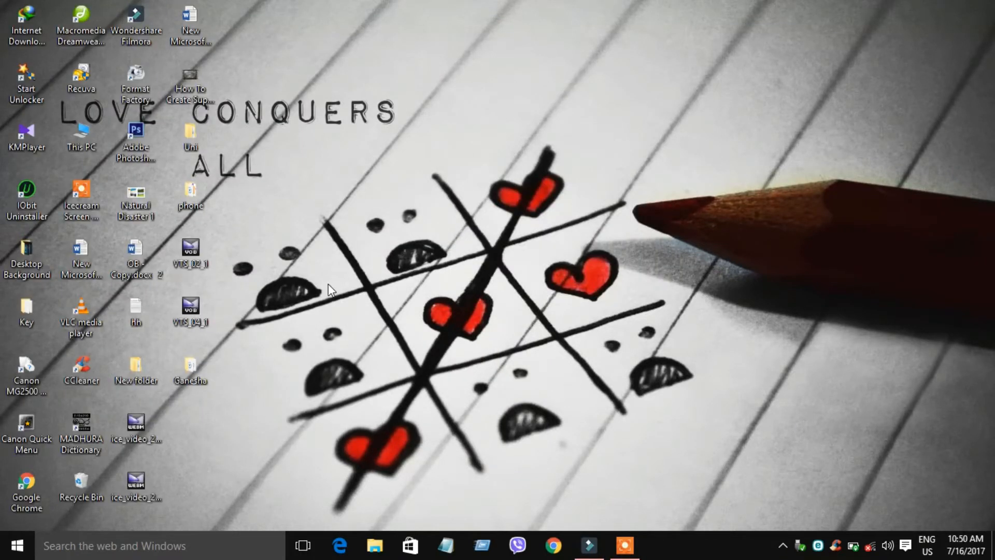